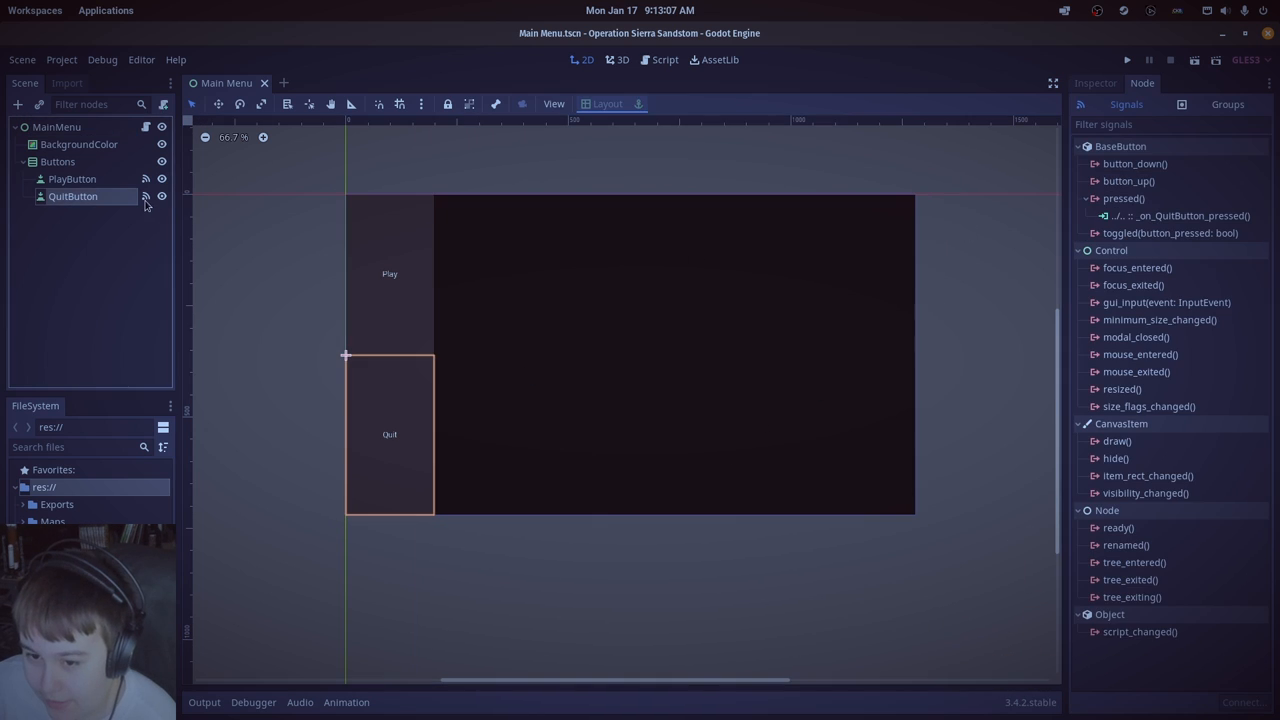
- Check the Play and Quit buttons' connected signals, then launch the game for testing
click(56, 126)
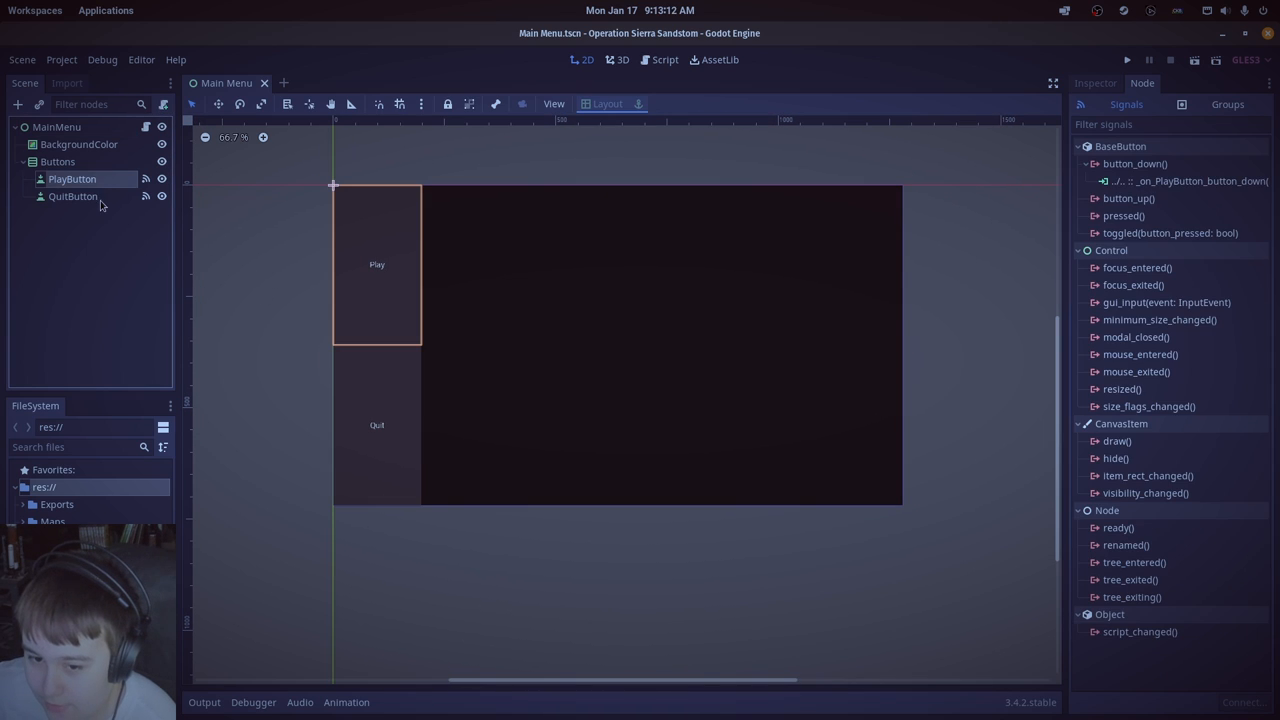
click(72, 196)
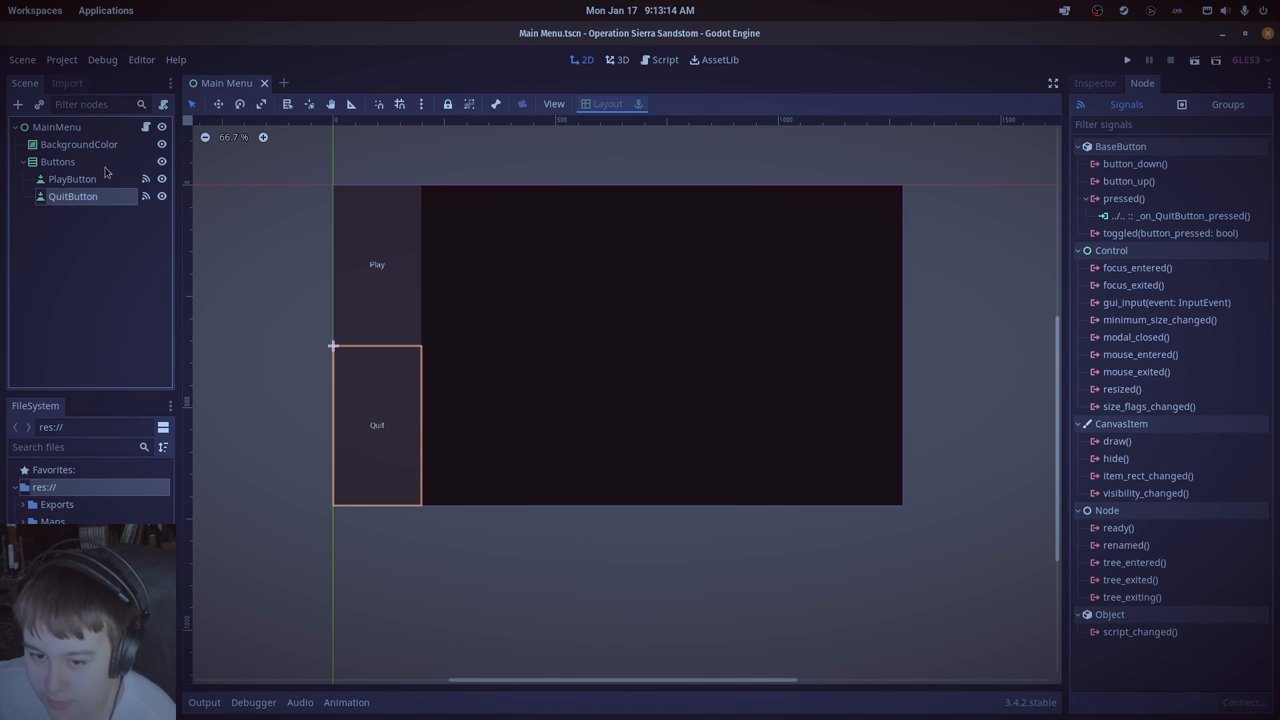
click(56, 160)
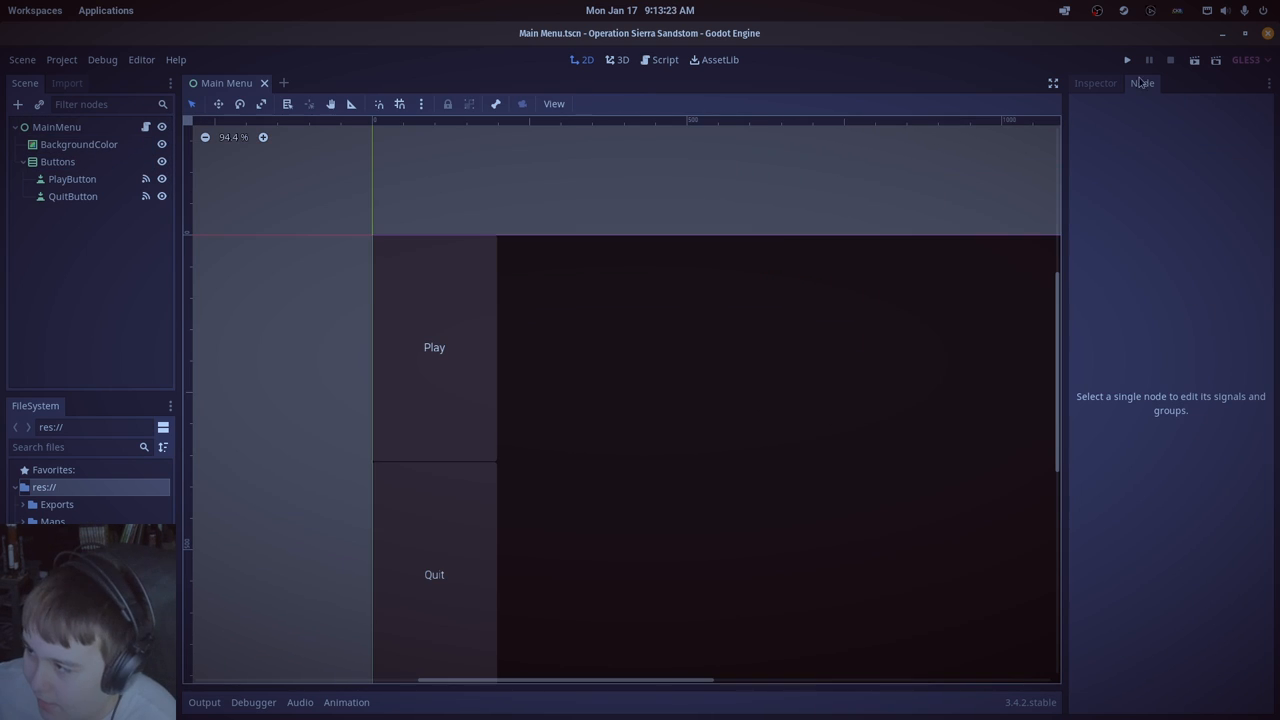
click(1128, 60)
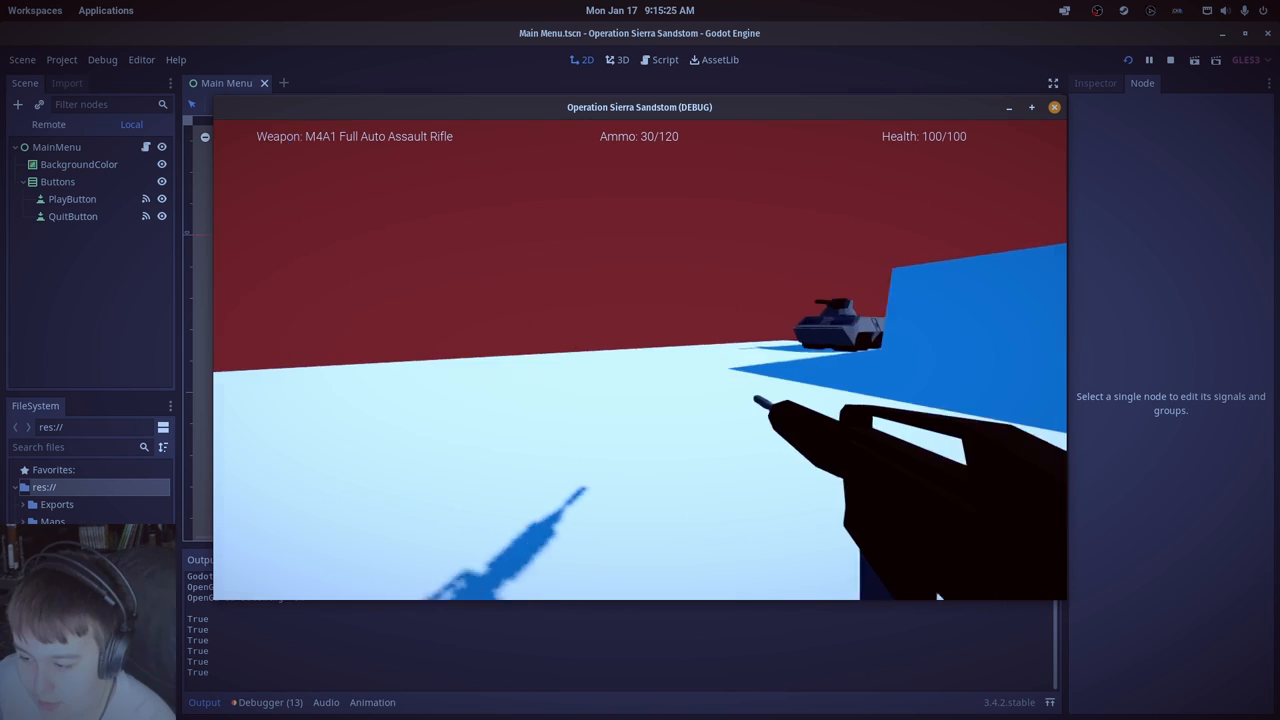
- Pause the running game with Escape to bring up its pause menu
key(Escape)
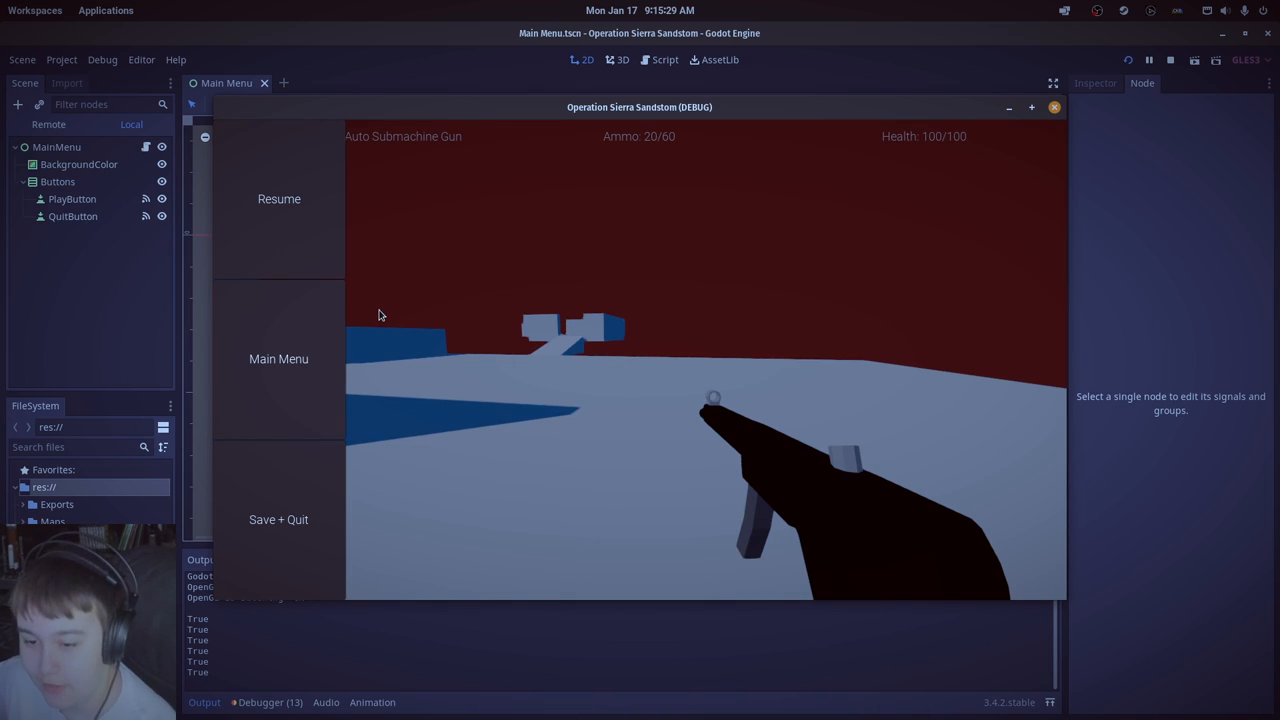
mouse_move(328, 164)
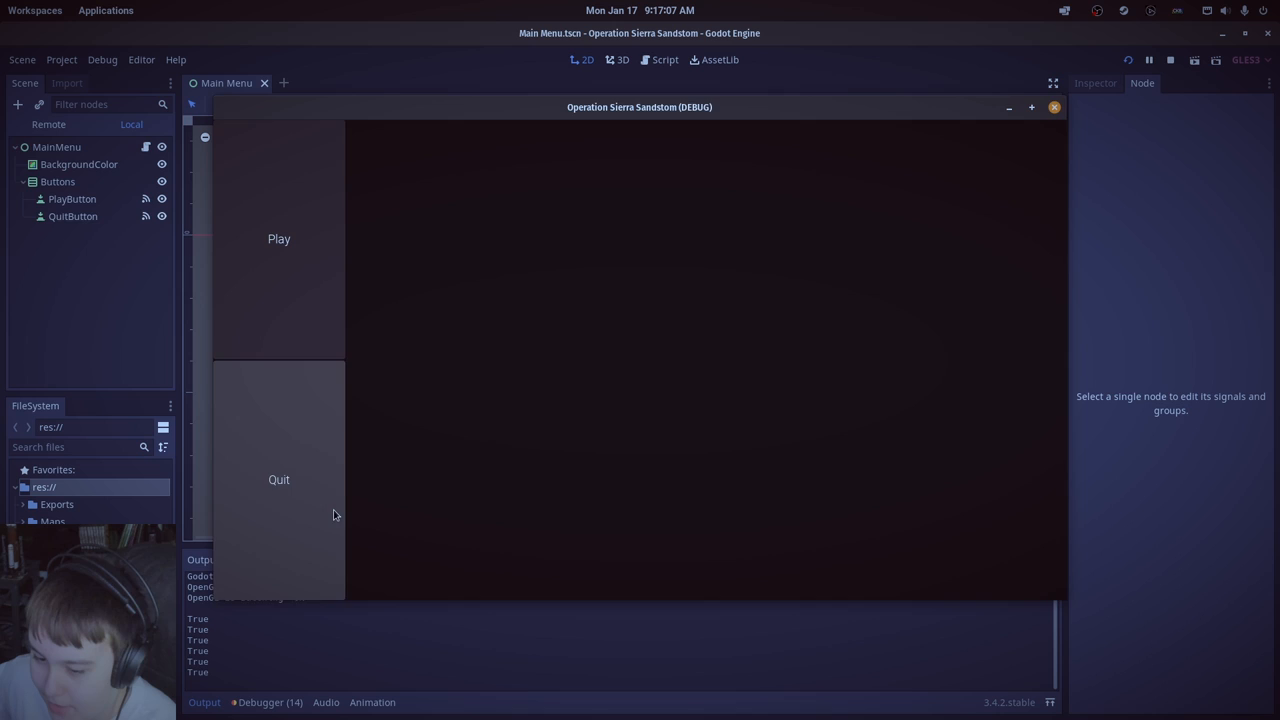
- Quit the running game from its main menu, returning to the editor's Main Menu scene
click(1054, 108)
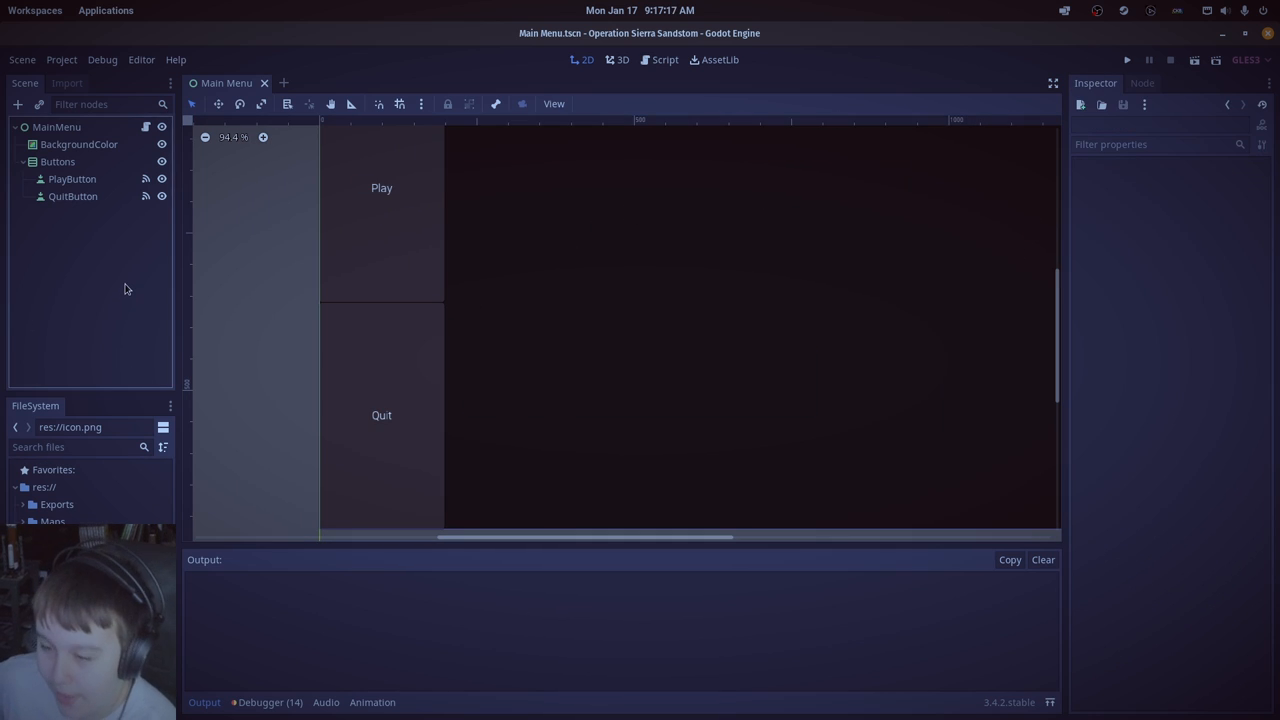
mouse_move(72, 458)
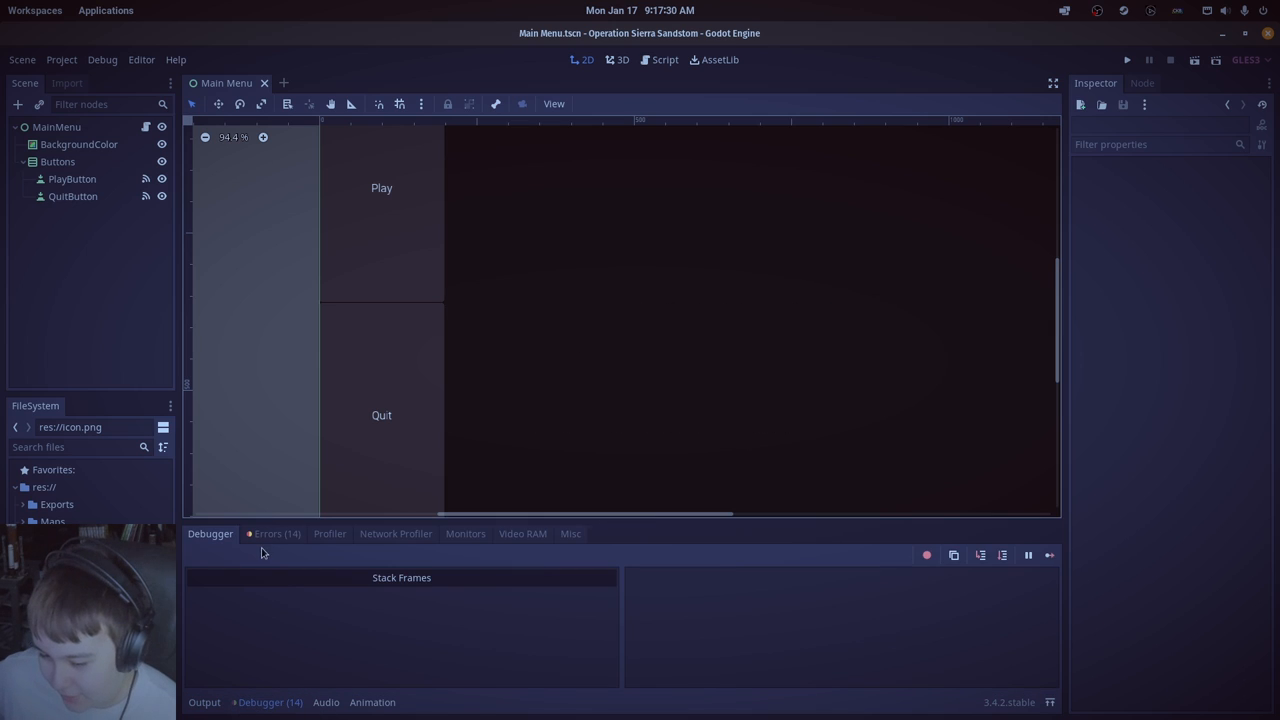
click(274, 532)
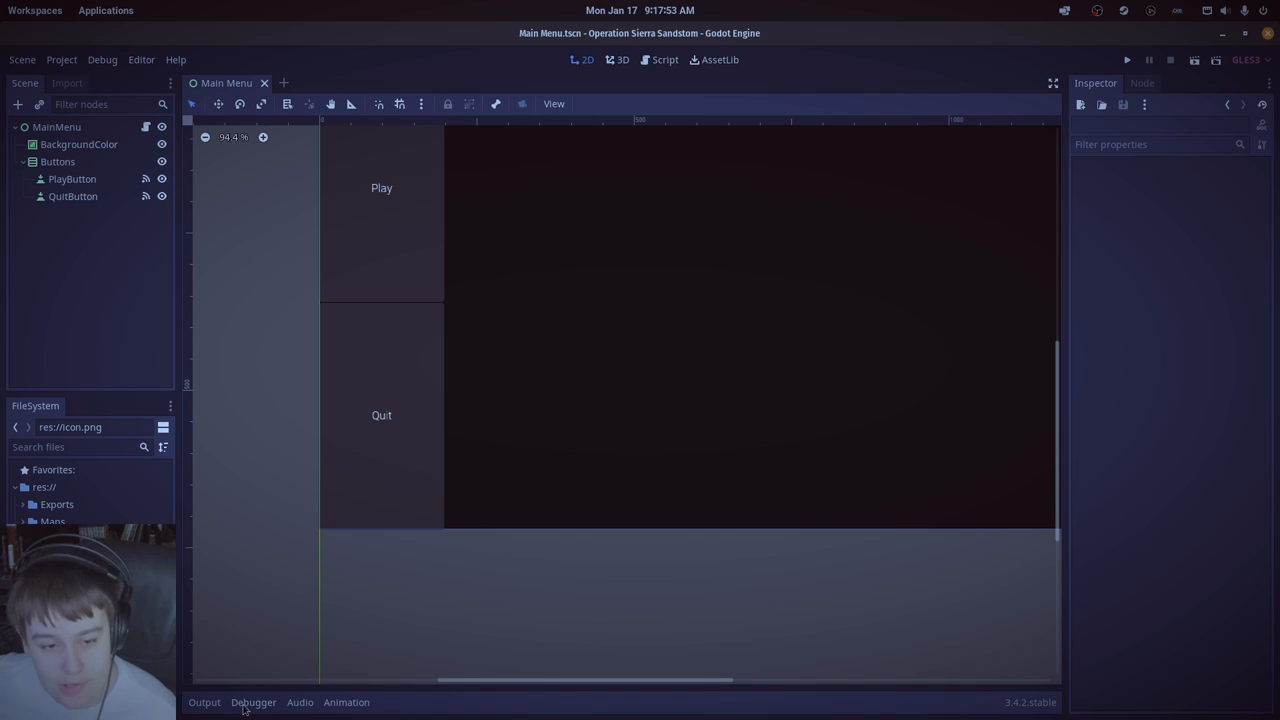
mouse_move(540, 418)
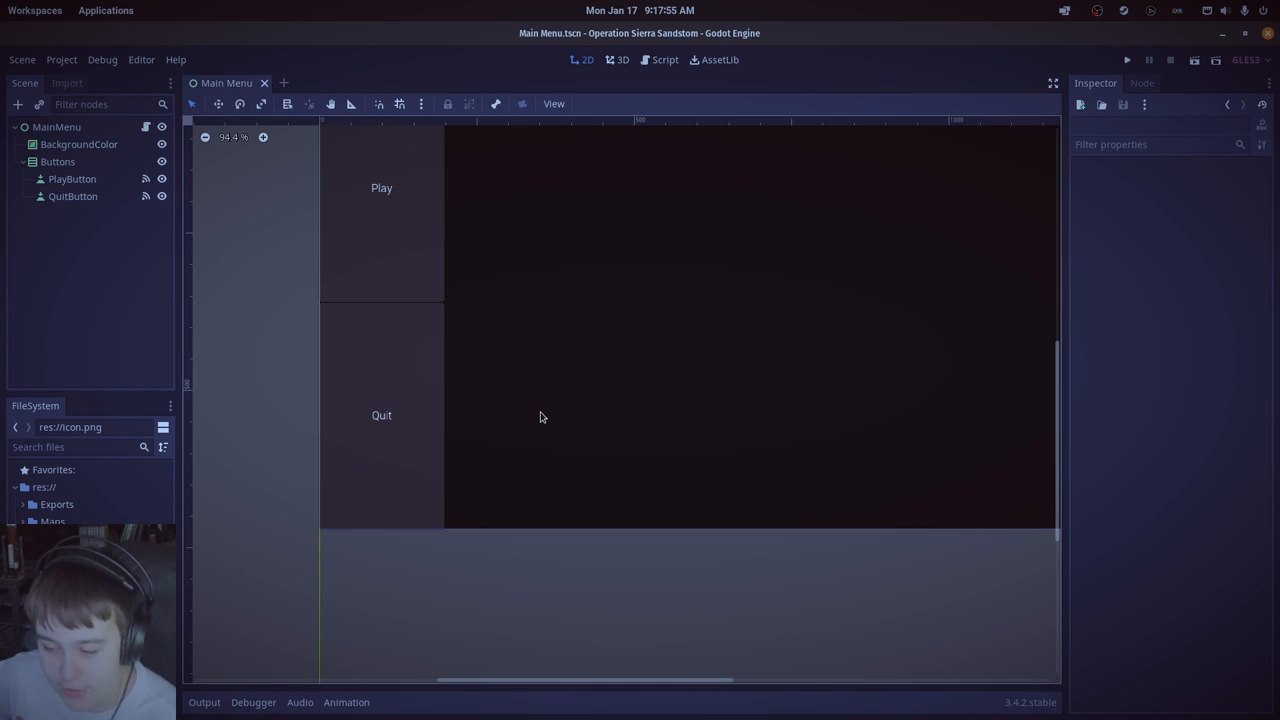
mouse_move(572, 336)
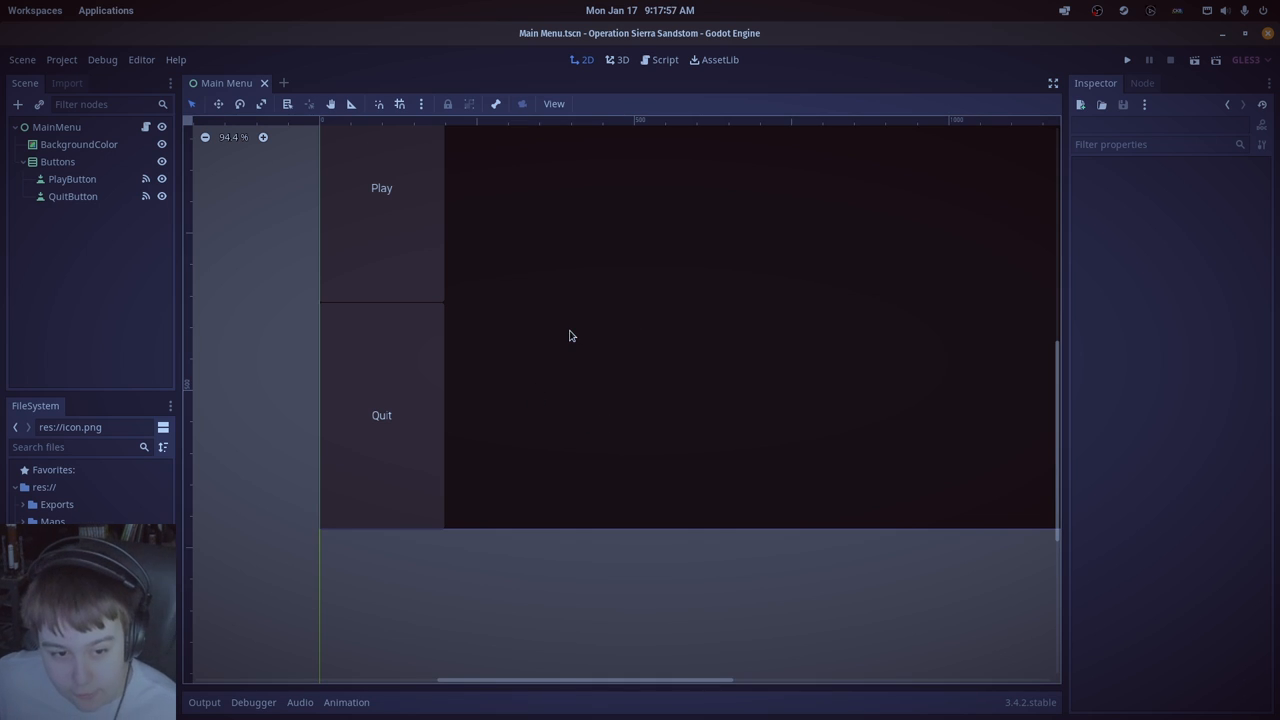
mouse_move(98, 418)
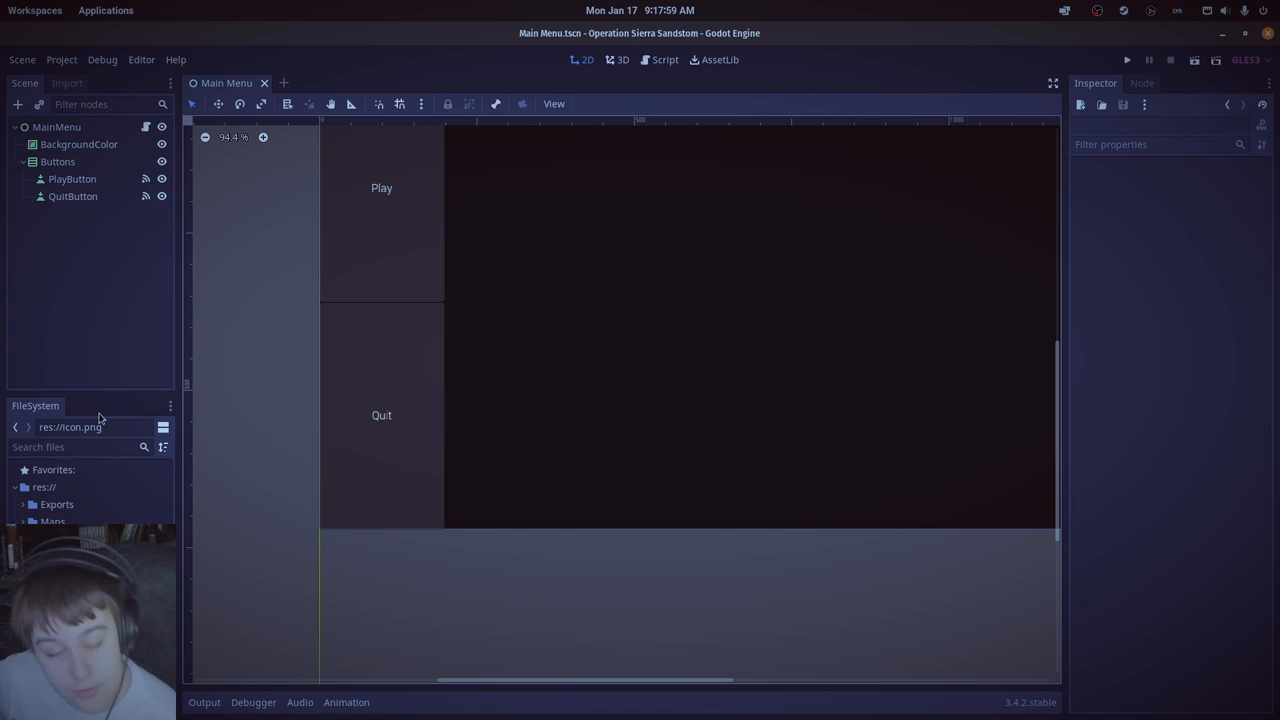
mouse_move(10, 402)
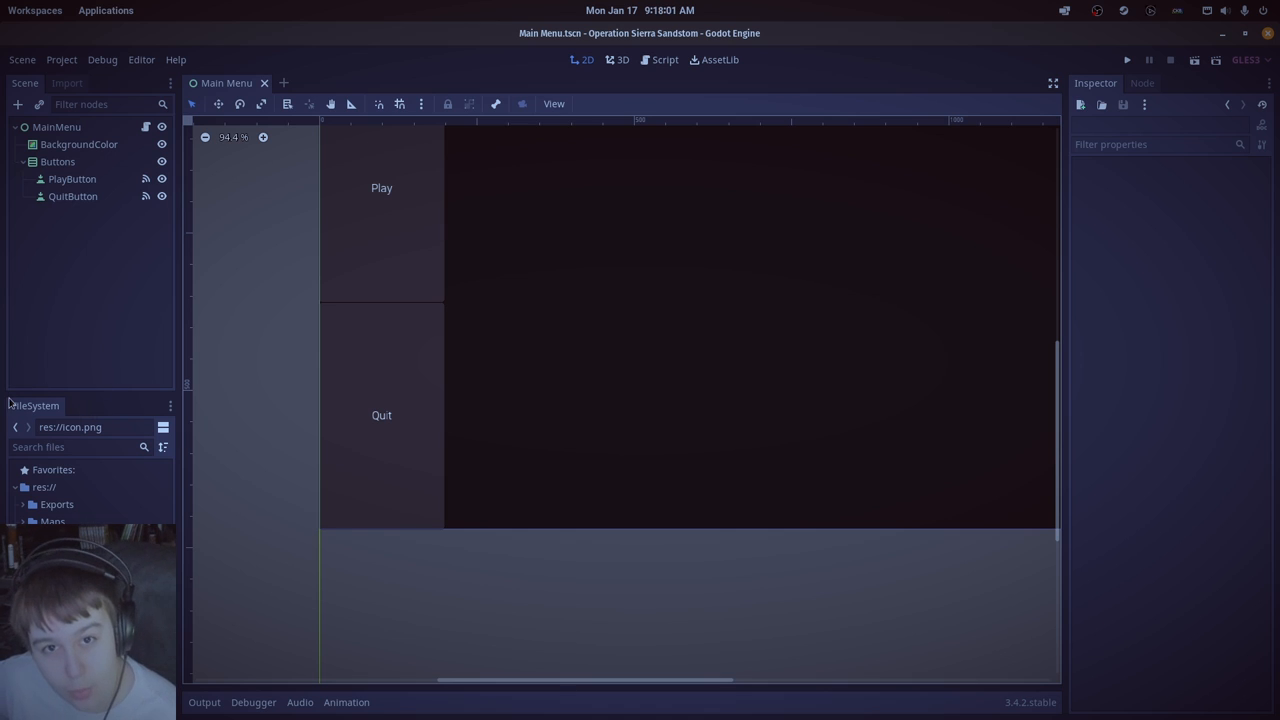
mouse_move(164, 226)
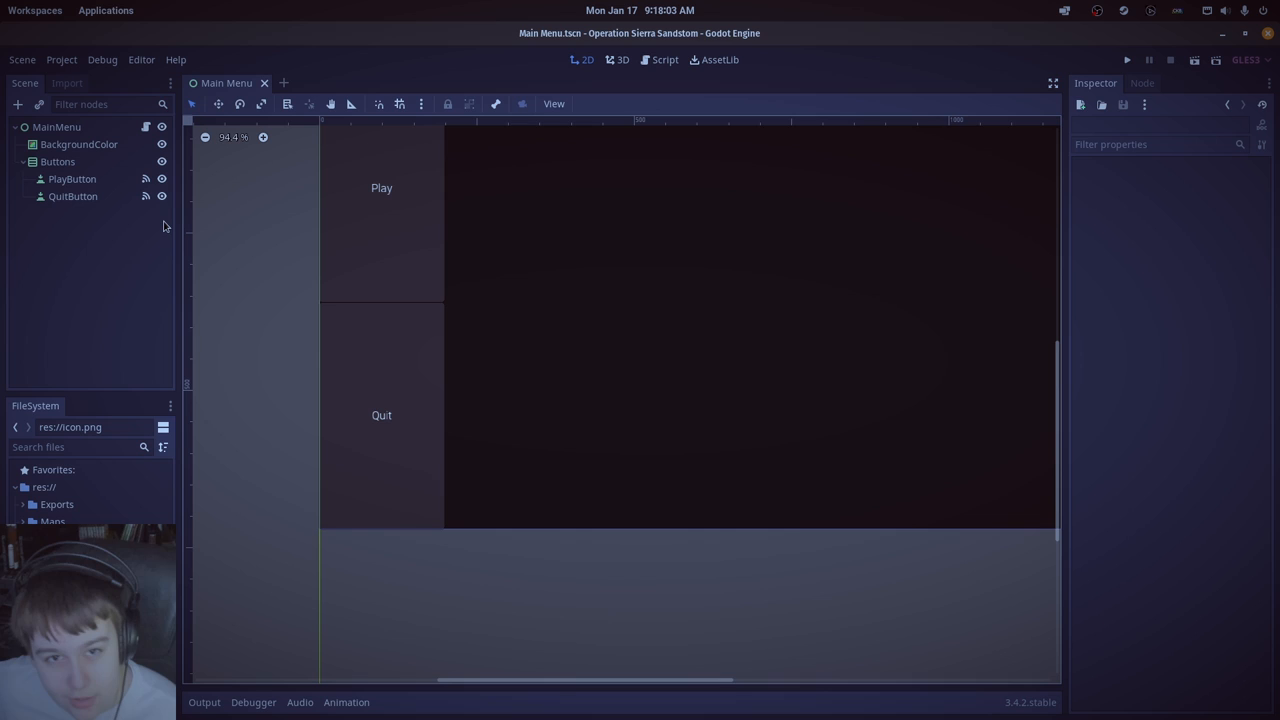
mouse_move(154, 348)
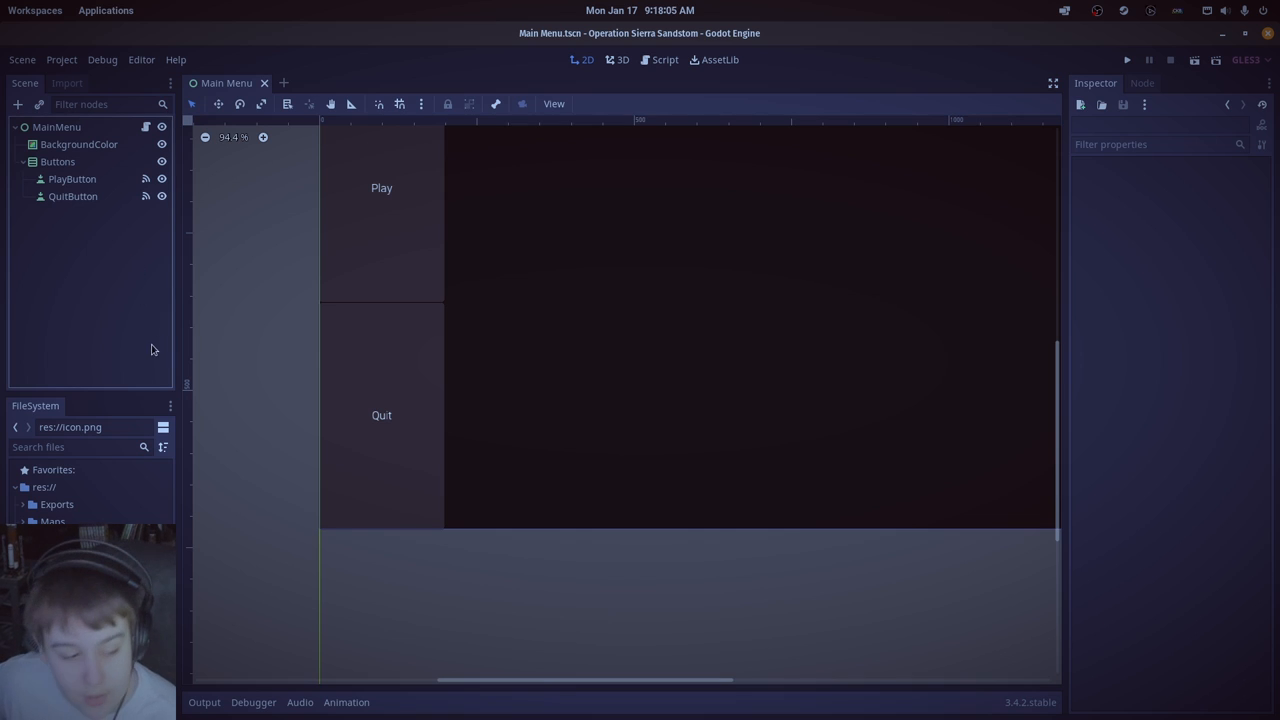
mouse_move(84, 292)
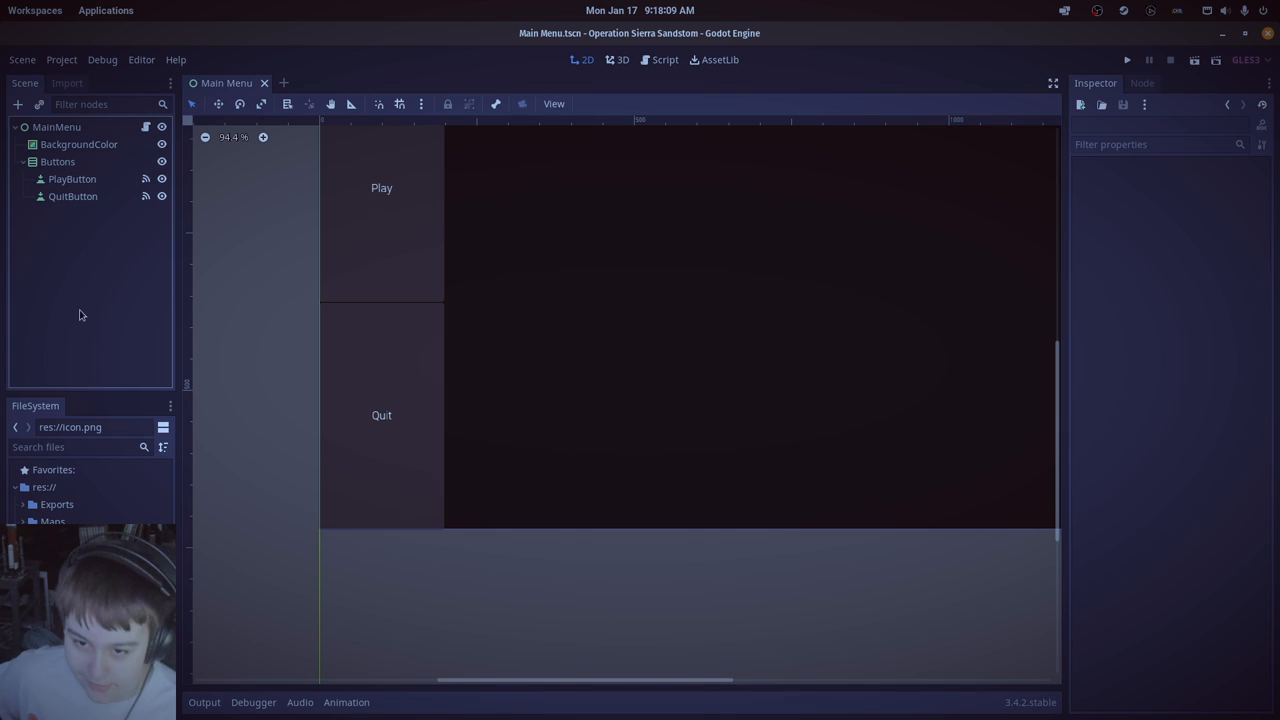
mouse_move(16, 404)
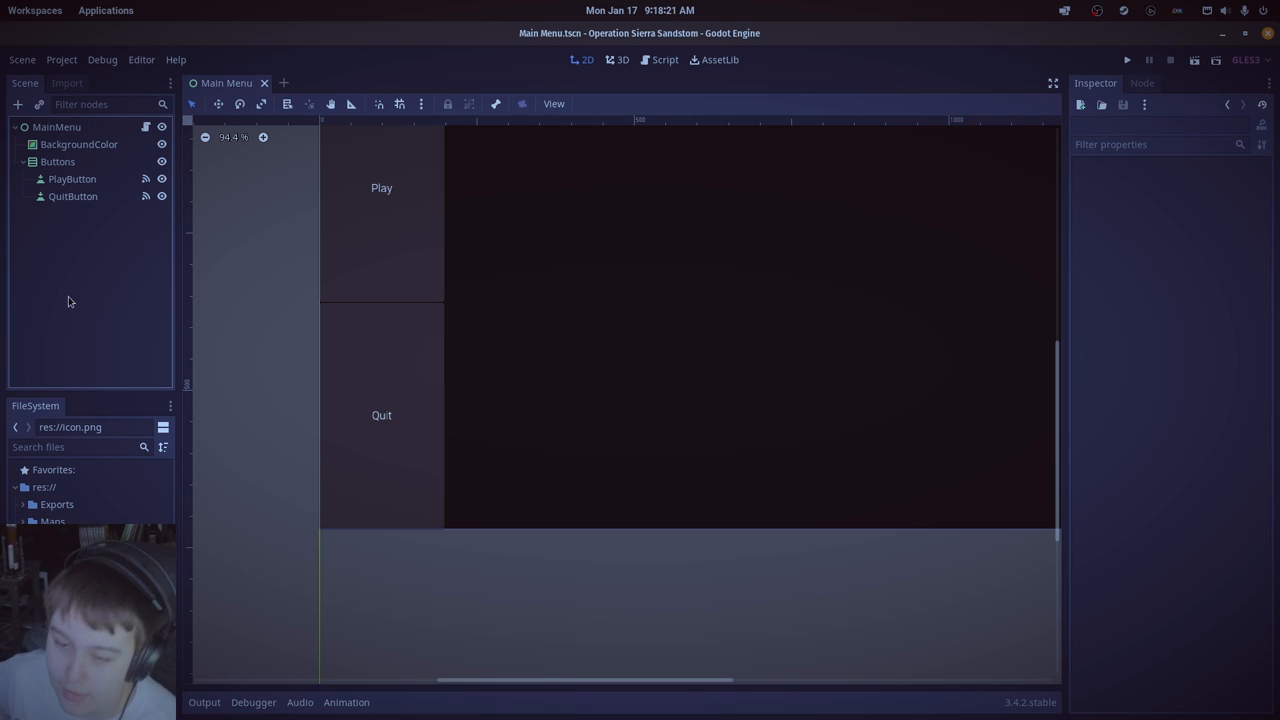
mouse_move(44, 292)
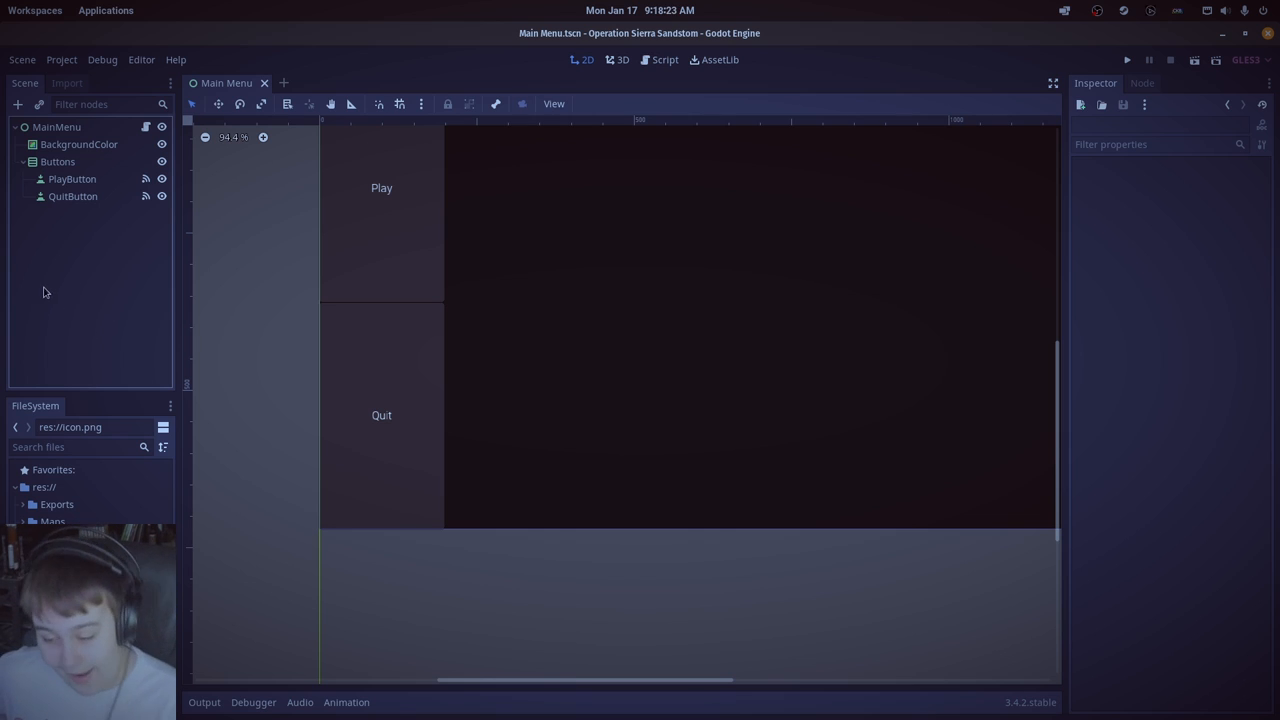
mouse_move(30, 312)
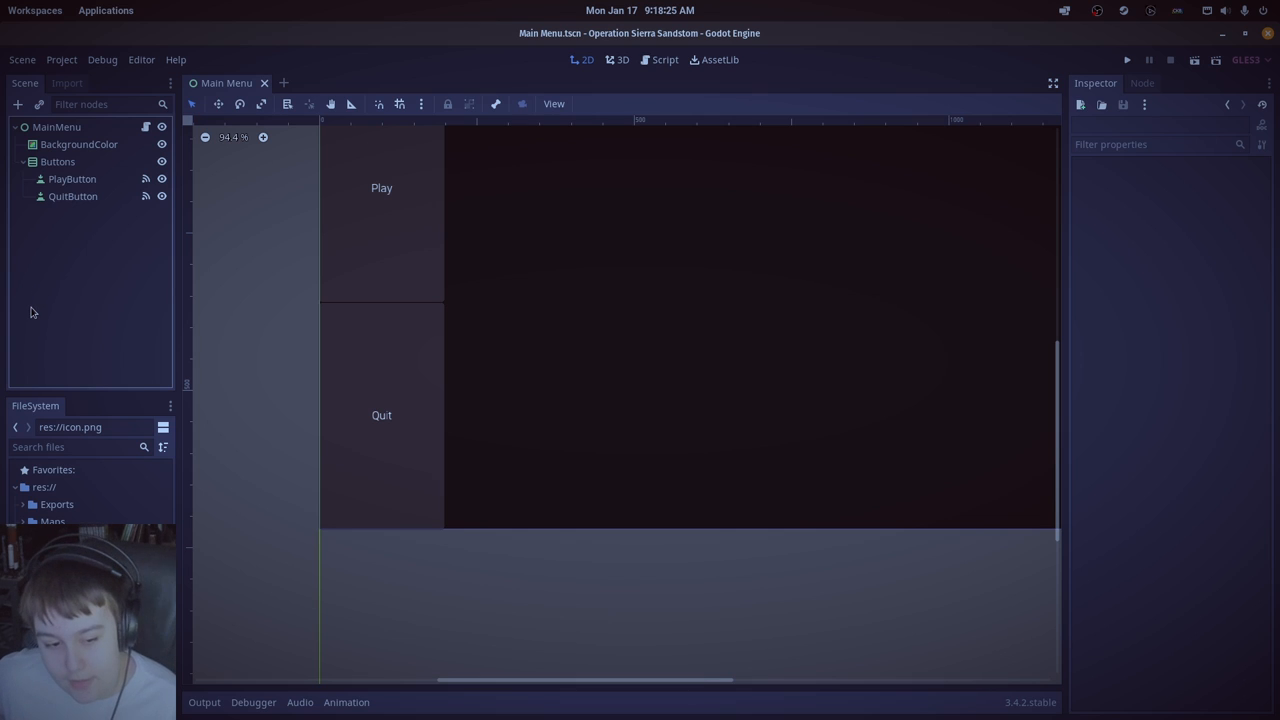
mouse_move(8, 348)
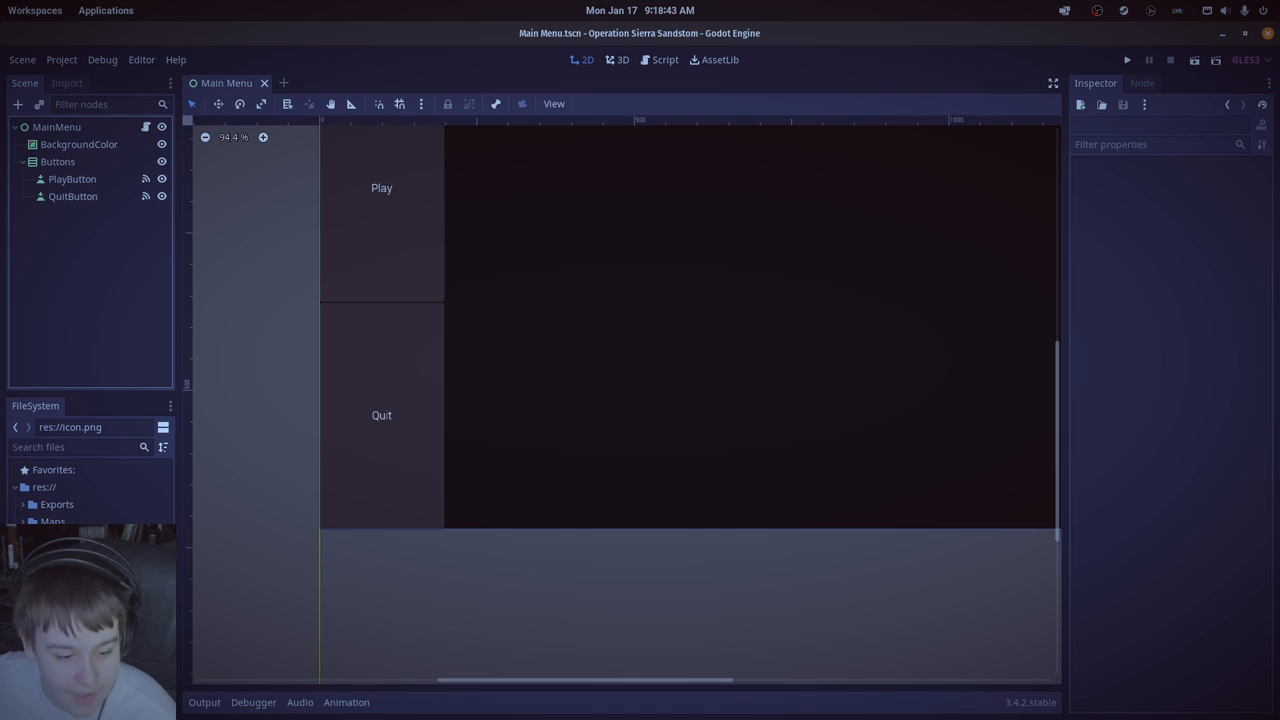
mouse_move(264, 352)
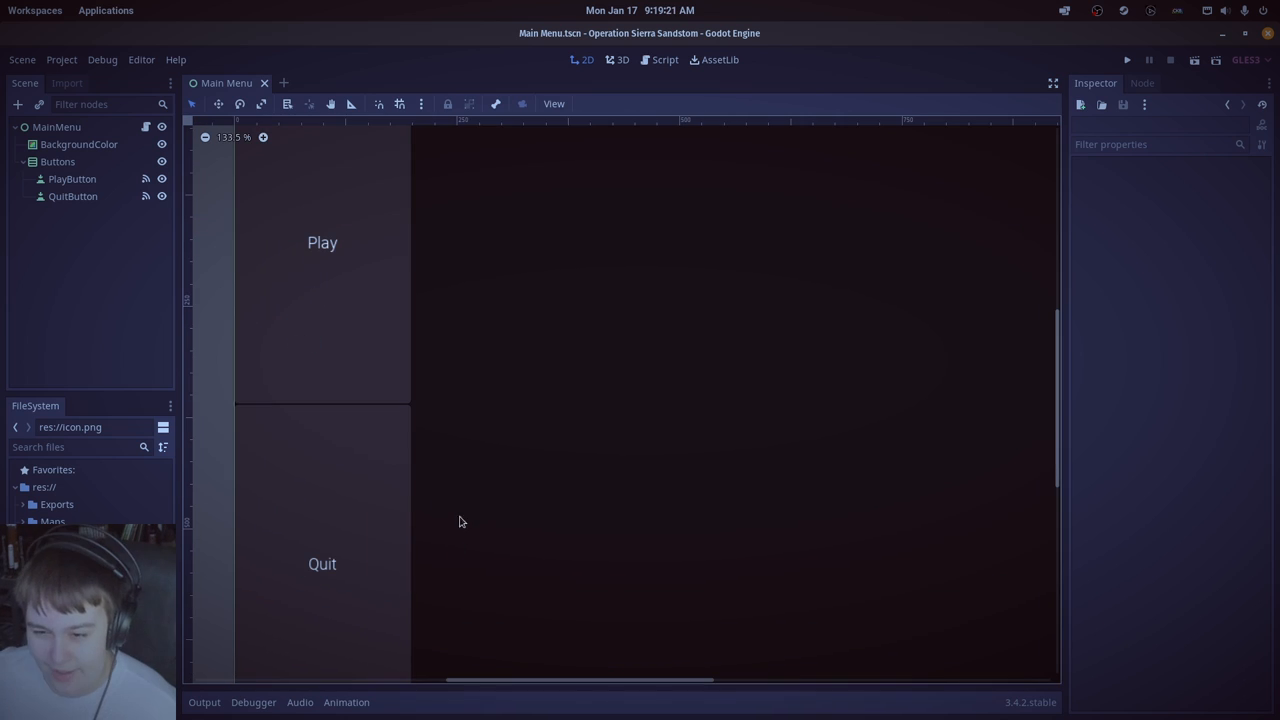
mouse_move(380, 68)
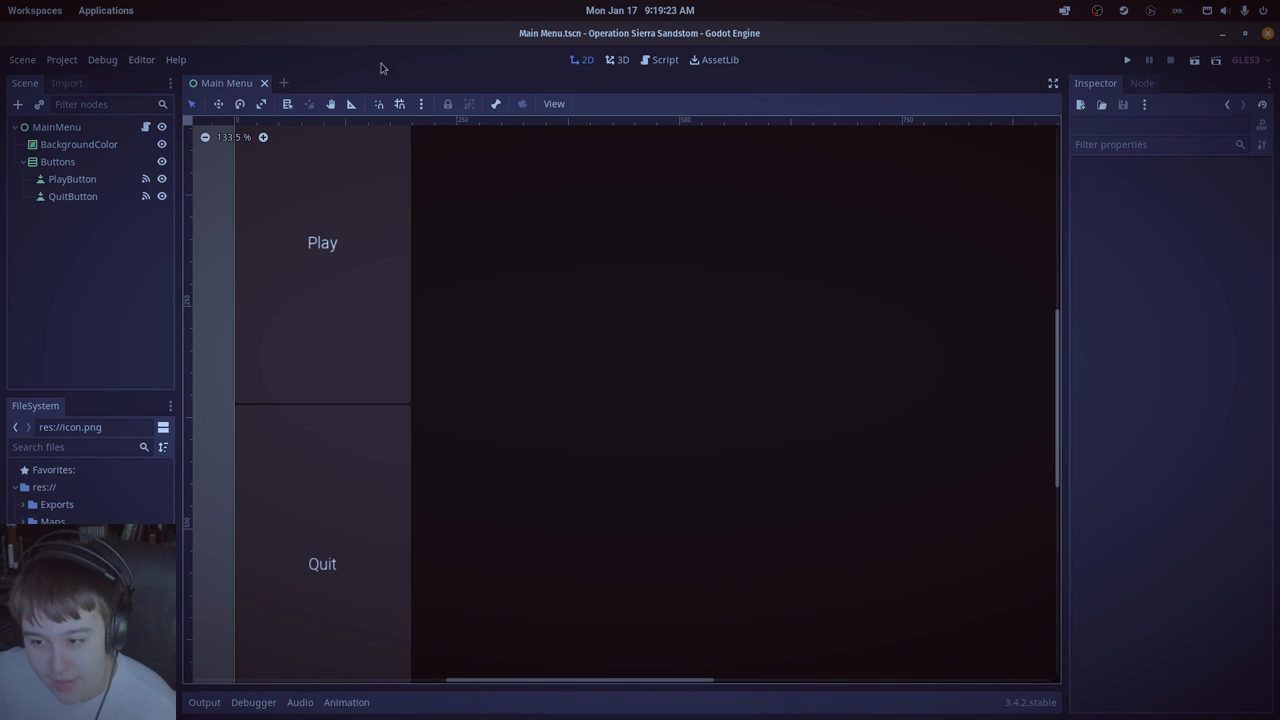
click(80, 144)
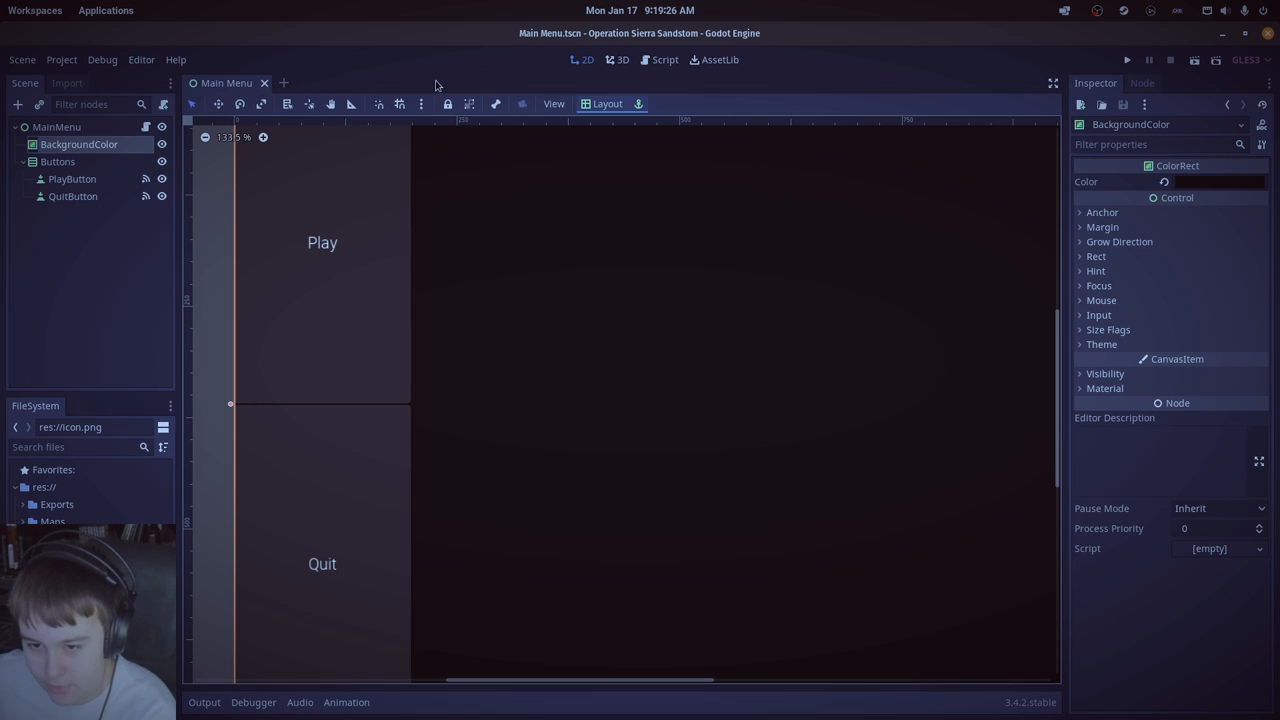
click(56, 240)
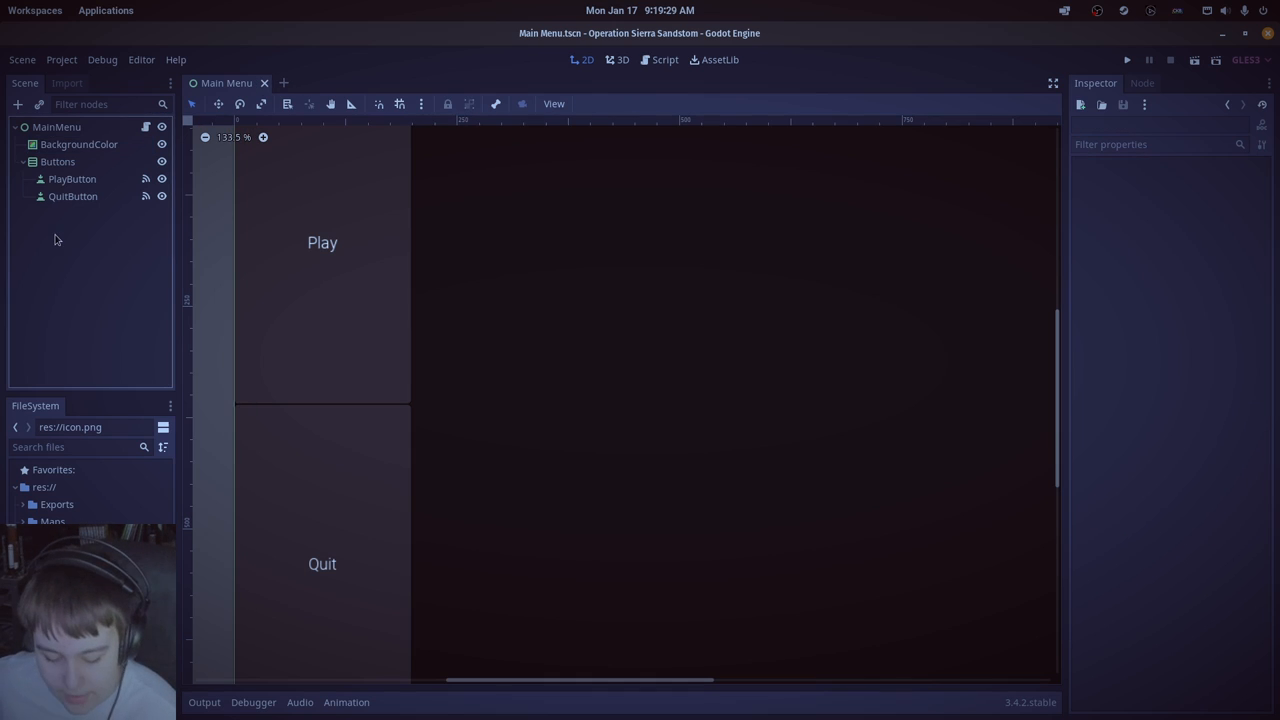
mouse_move(72, 180)
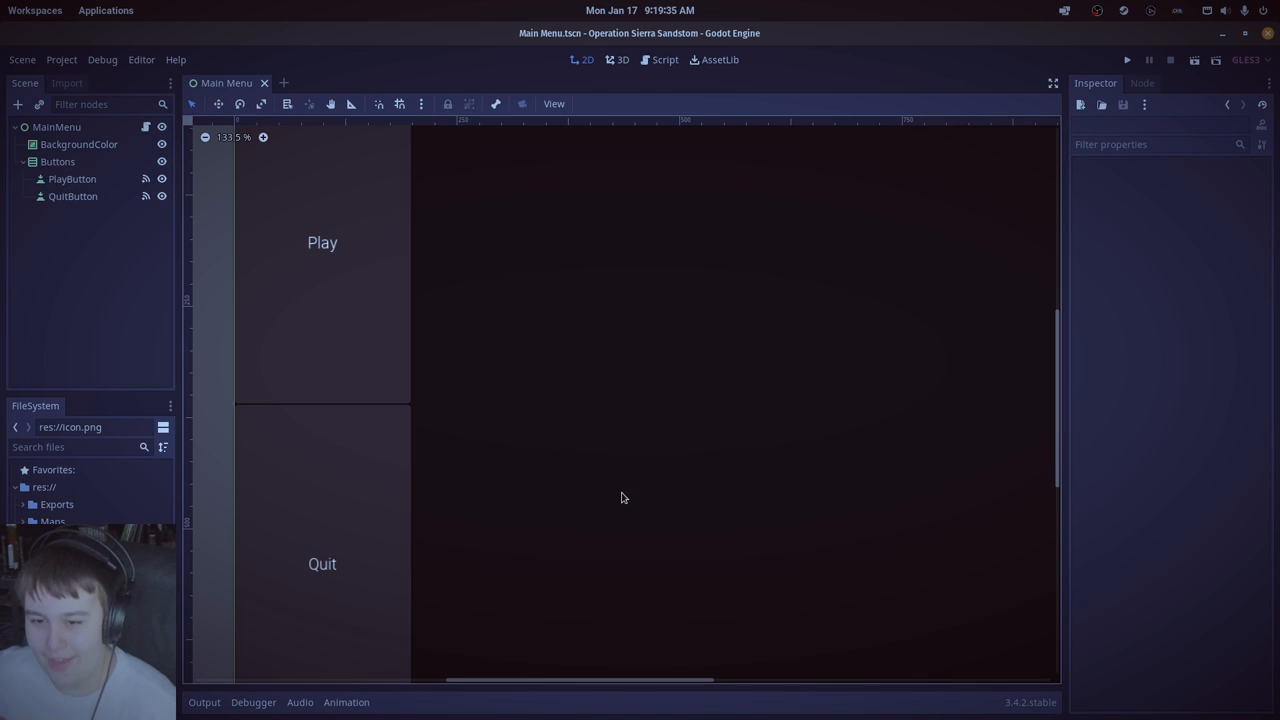
scroll(down, 3)
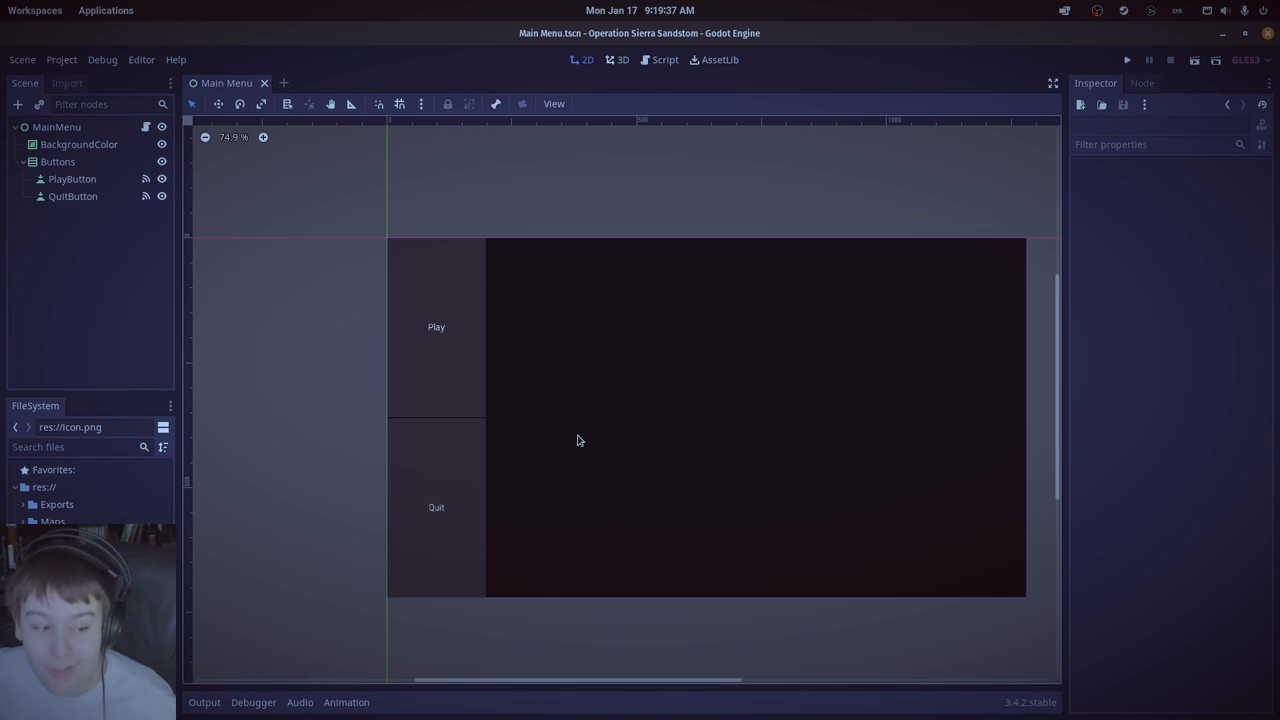
mouse_move(504, 392)
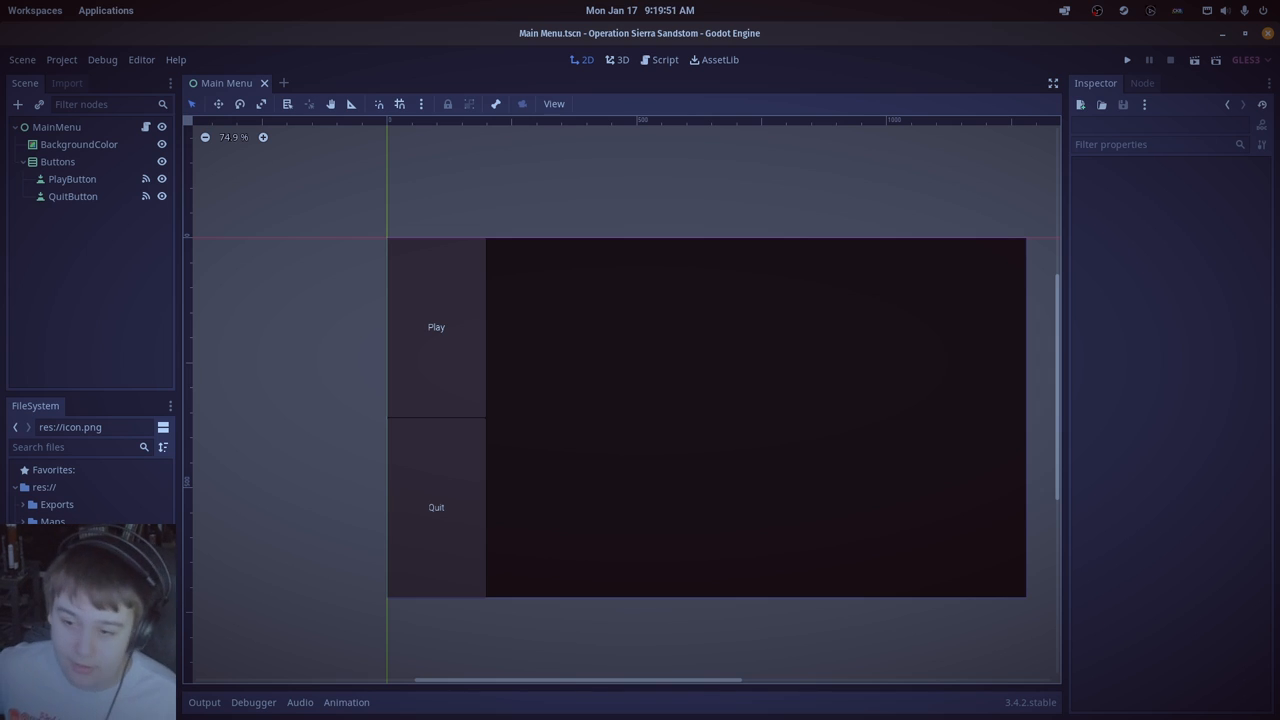
mouse_move(100, 42)
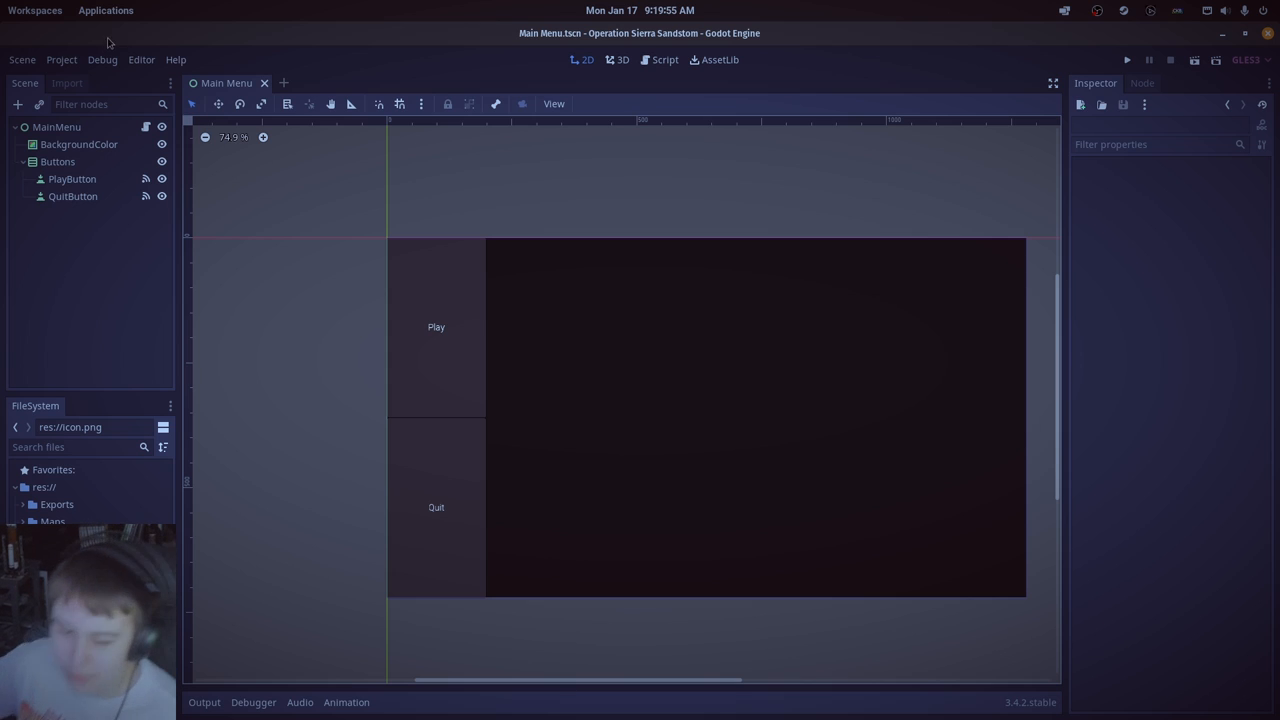
mouse_move(466, 132)
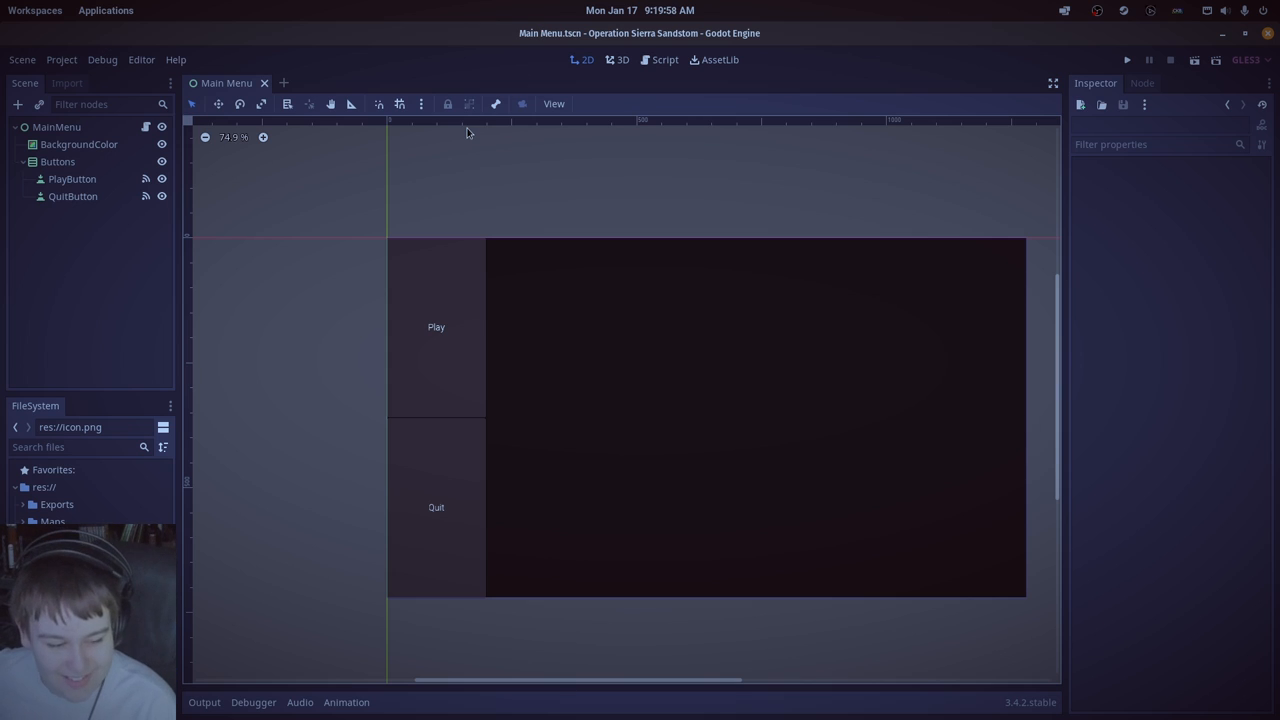
mouse_move(420, 80)
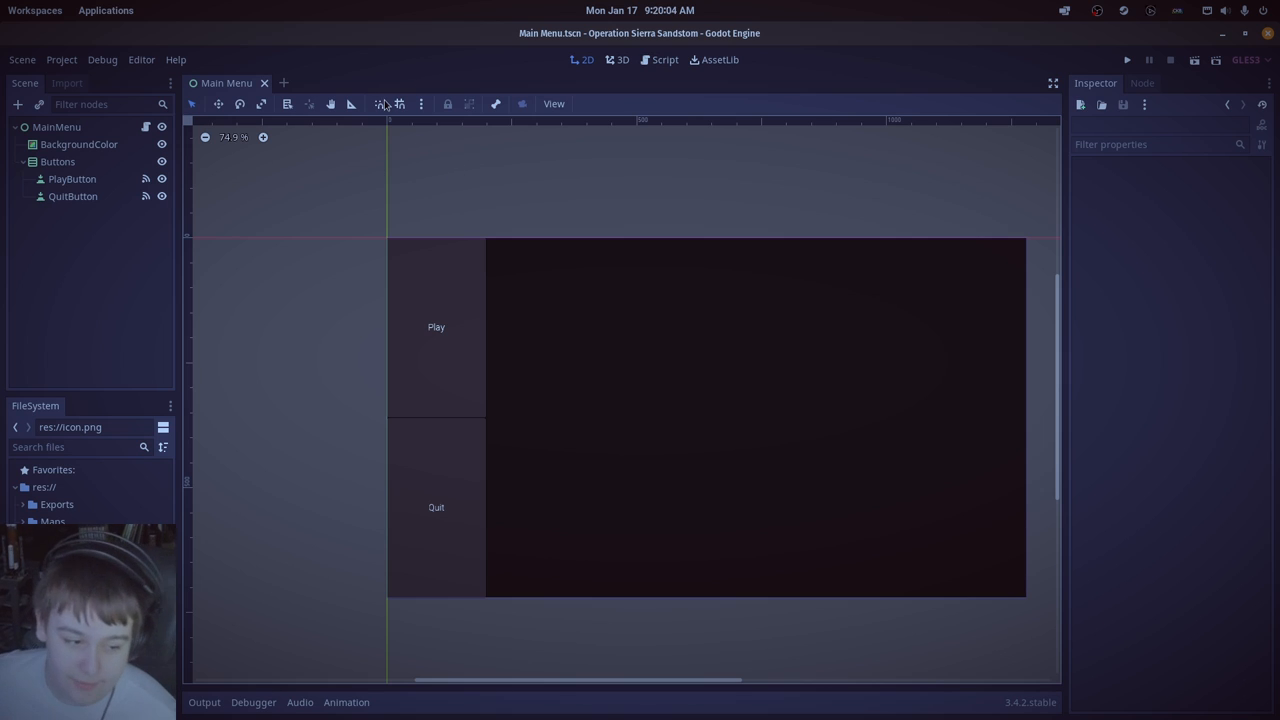
mouse_move(288, 128)
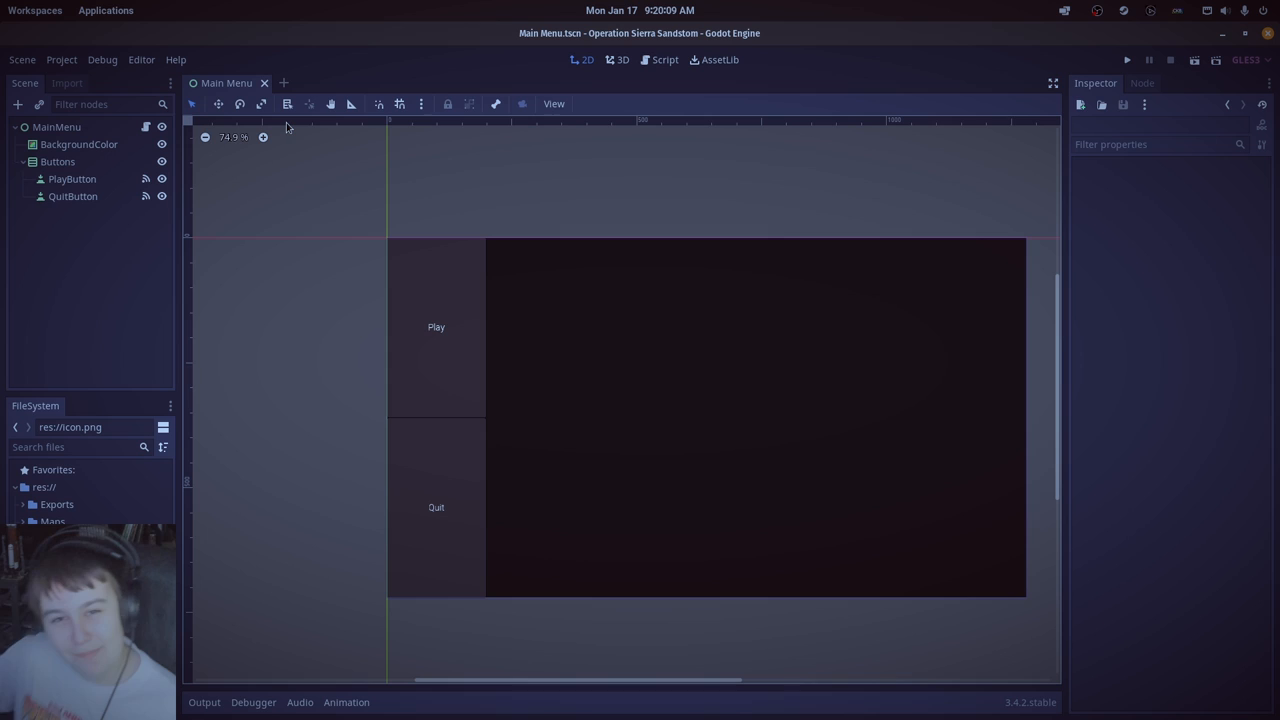